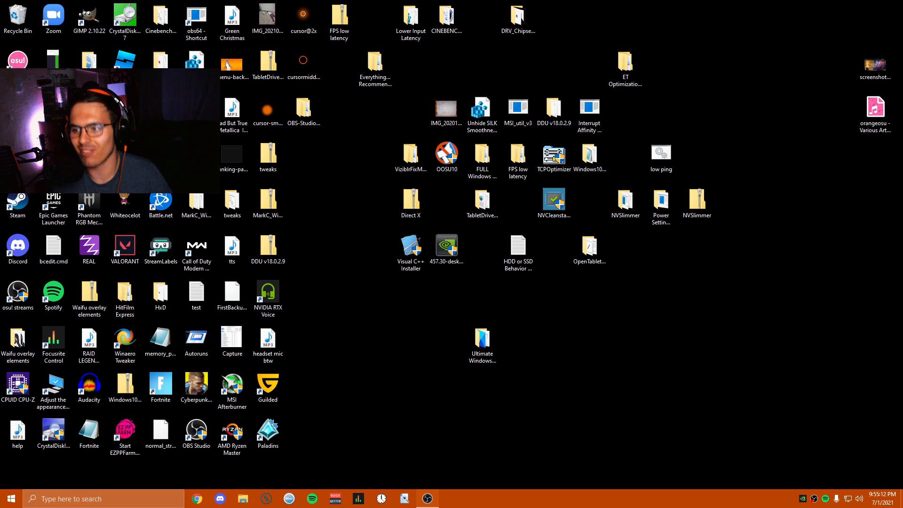
- Launch Ultimate Windows Tweaker 4.8 from its desktop folder, reaching the System Information page
{"action": "left_click", "coordinate": [482, 340]}
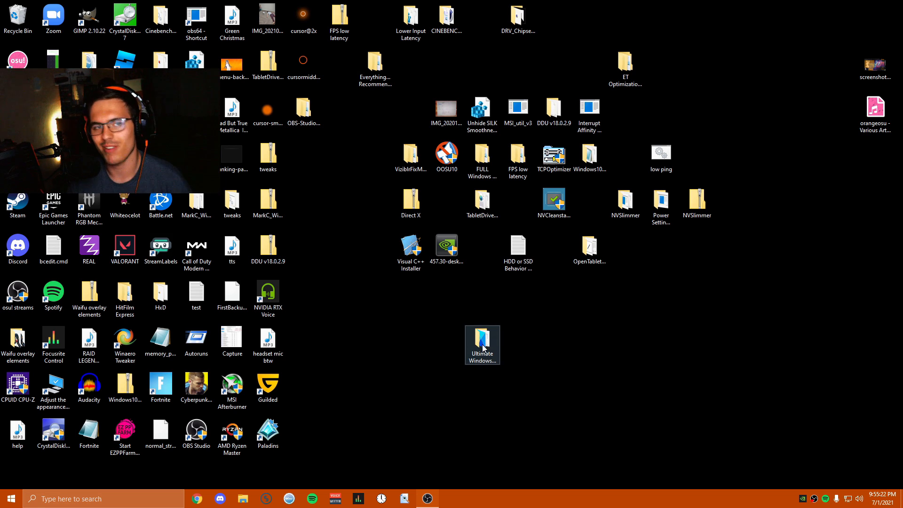
{"action": "double_click", "coordinate": [482, 342]}
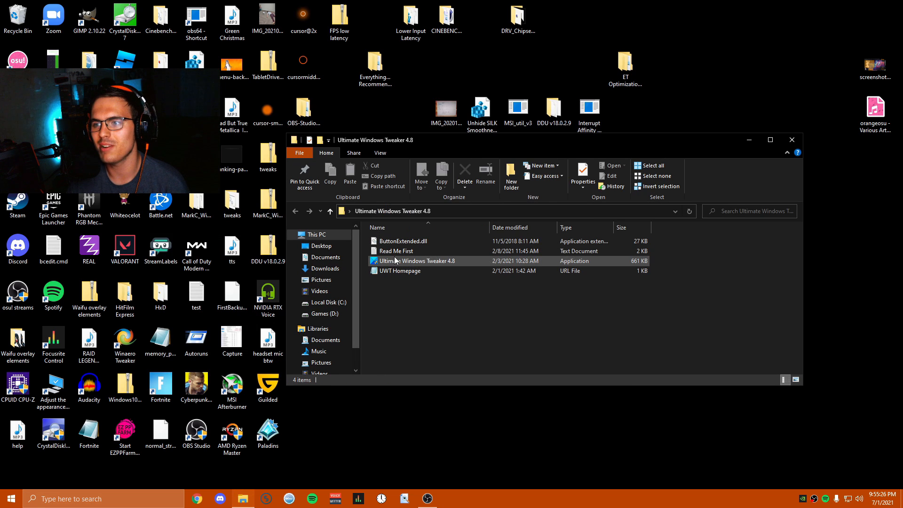
{"action": "right_click", "coordinate": [416, 260]}
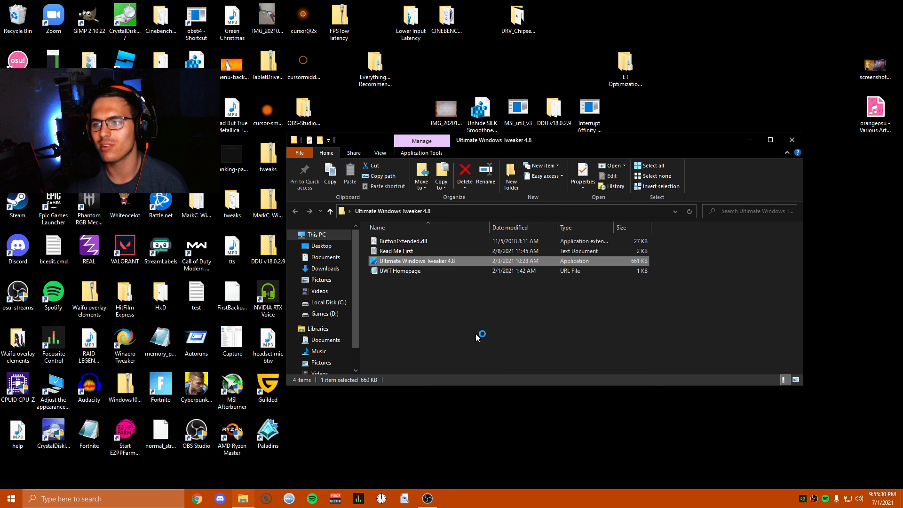
{"action": "double_click", "coordinate": [417, 261]}
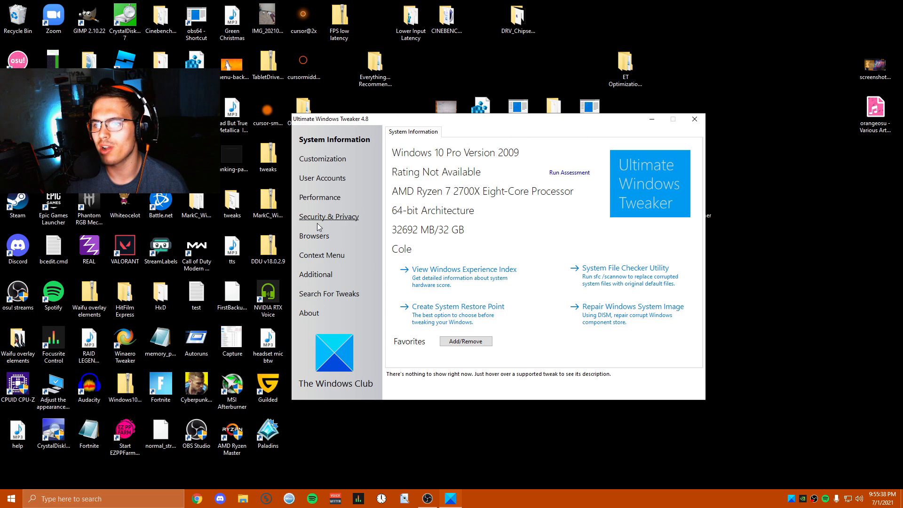
- Review the Customization Windows 10 tweaks, then show the User Accounts tweaks
{"action": "left_click", "coordinate": [323, 158]}
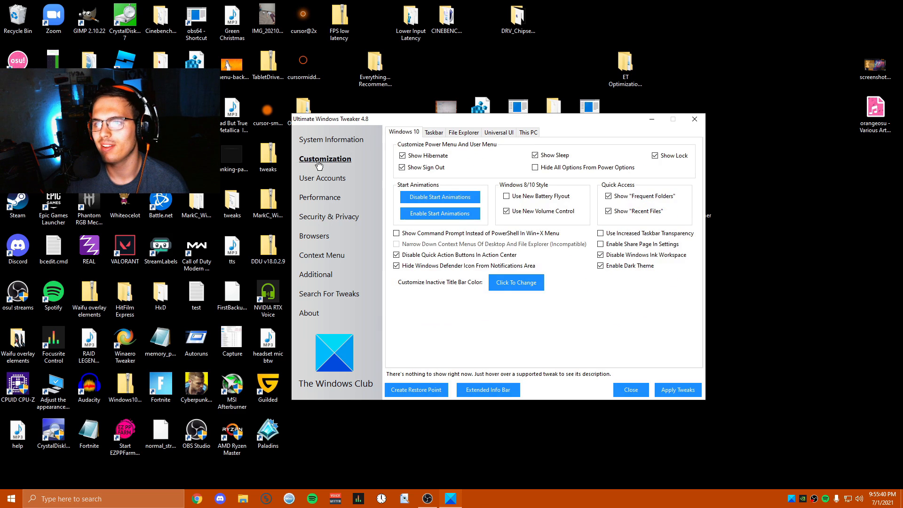
{"action": "mouse_move", "coordinate": [471, 238]}
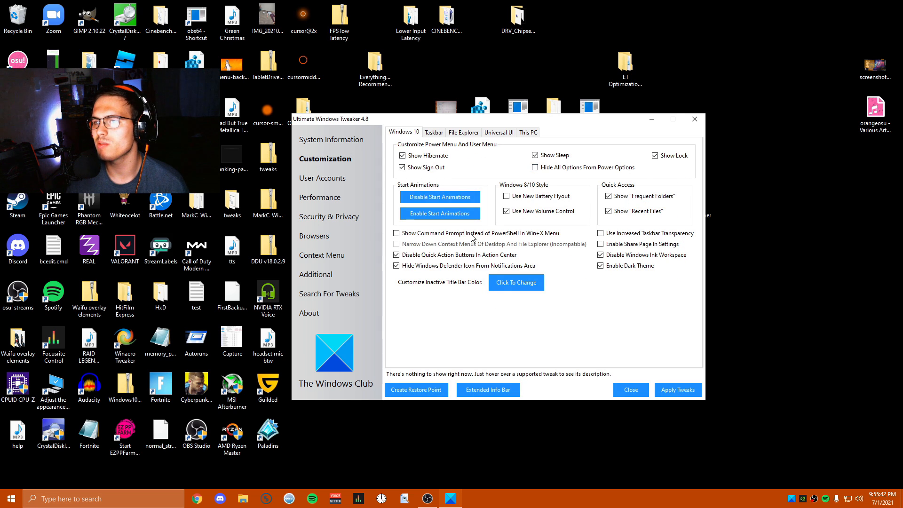
{"action": "left_click", "coordinate": [507, 210]}
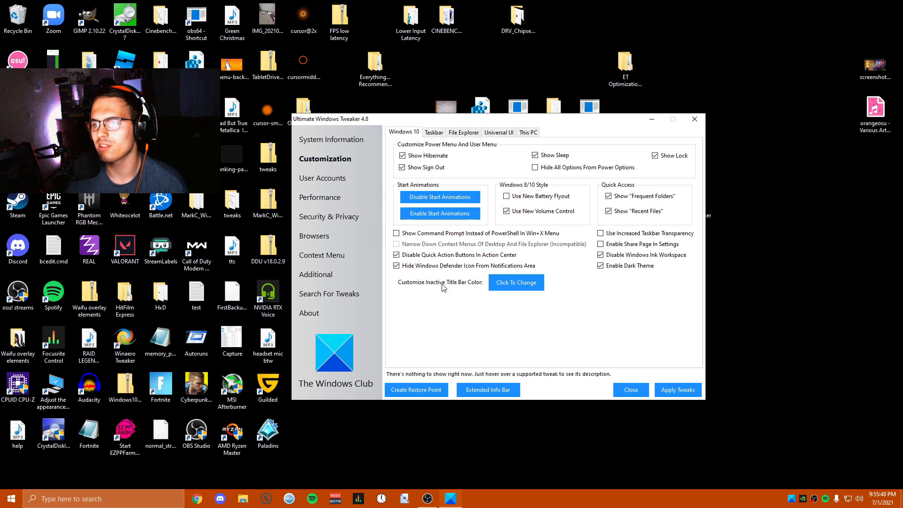
{"action": "left_click", "coordinate": [323, 178]}
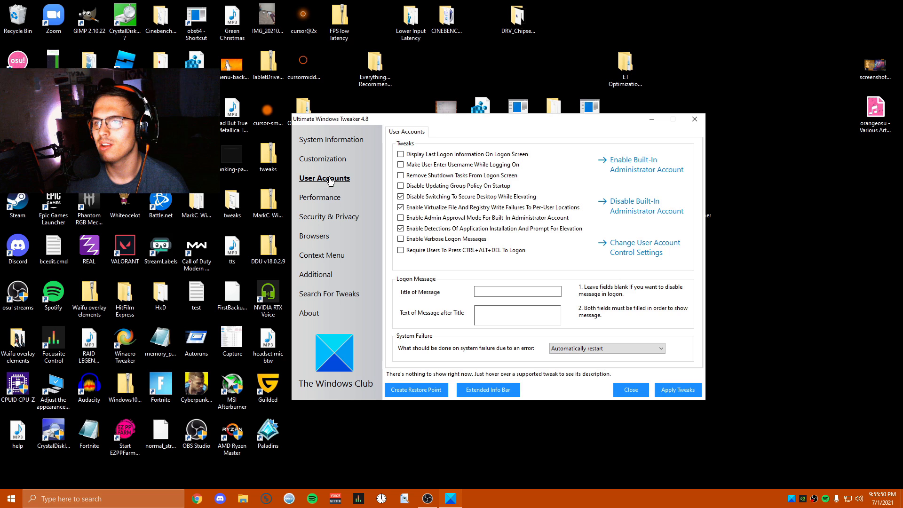
{"action": "mouse_move", "coordinate": [319, 228]}
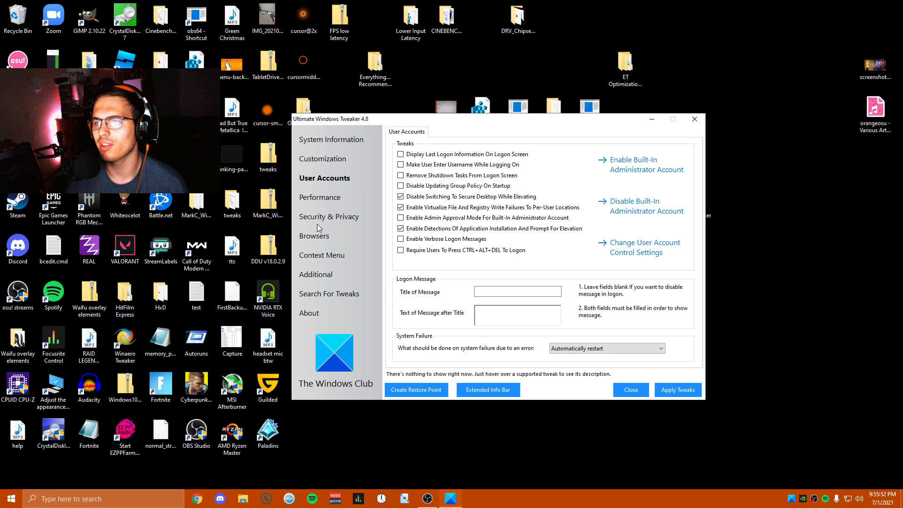
- Untick Turn Off Search Indexer among the Performance tweaks, then show Security & Privacy
{"action": "left_click", "coordinate": [322, 197]}
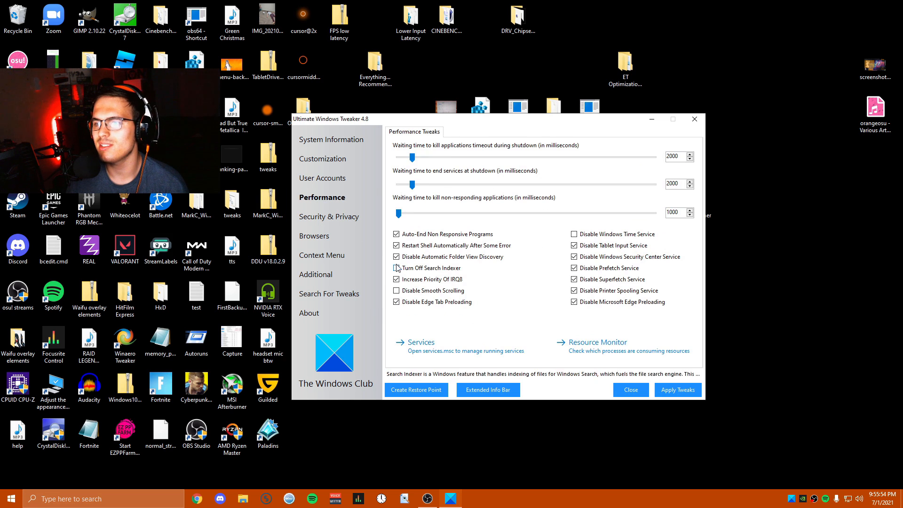
{"action": "left_click", "coordinate": [396, 268]}
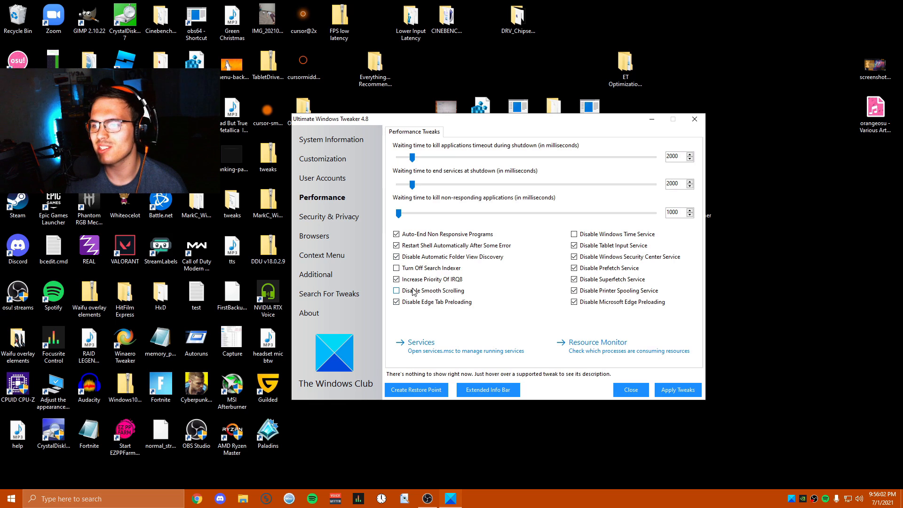
{"action": "left_click", "coordinate": [396, 291]}
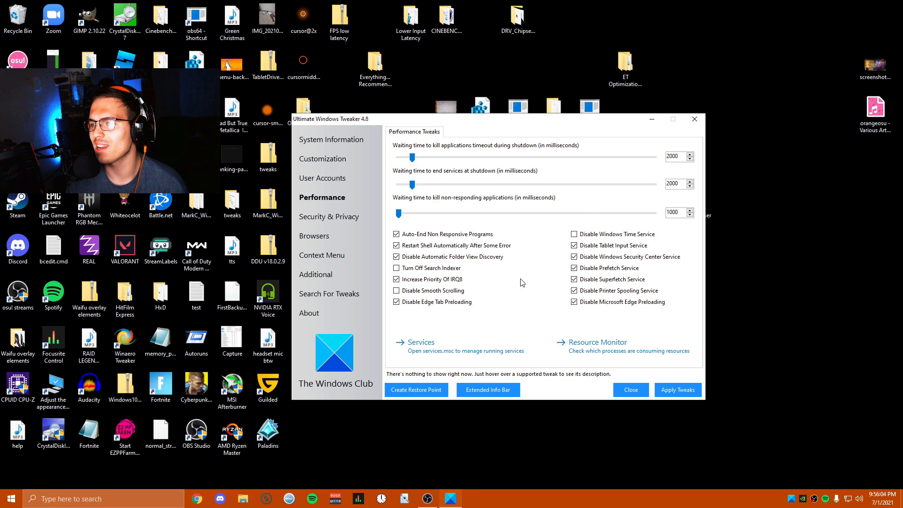
{"action": "left_click", "coordinate": [574, 245]}
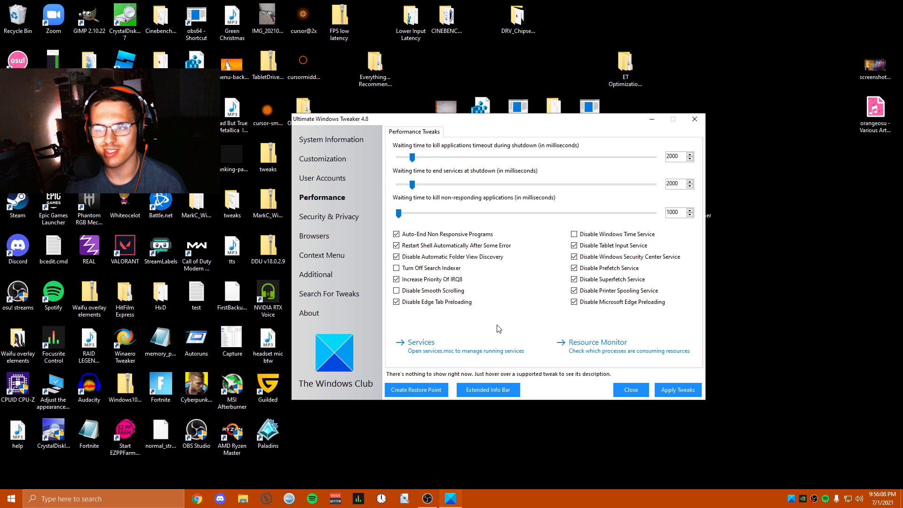
{"action": "left_click", "coordinate": [574, 245]}
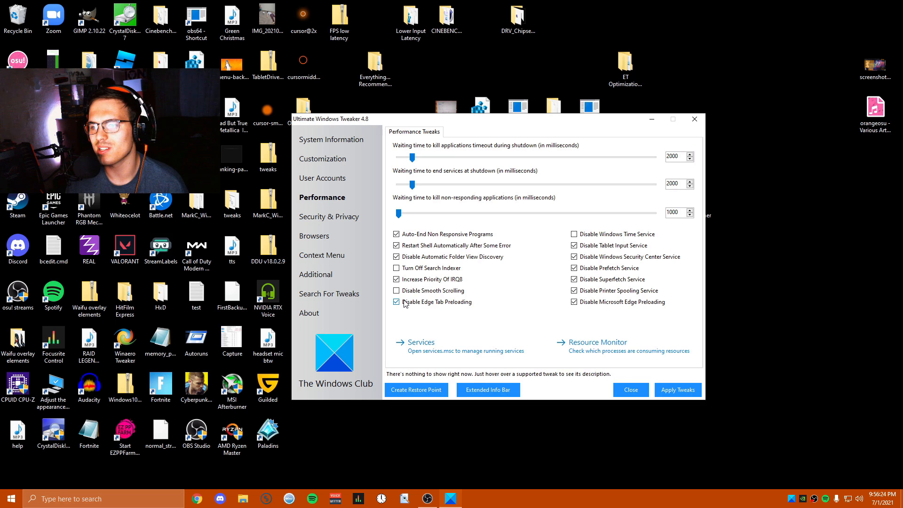
{"action": "left_click", "coordinate": [329, 216]}
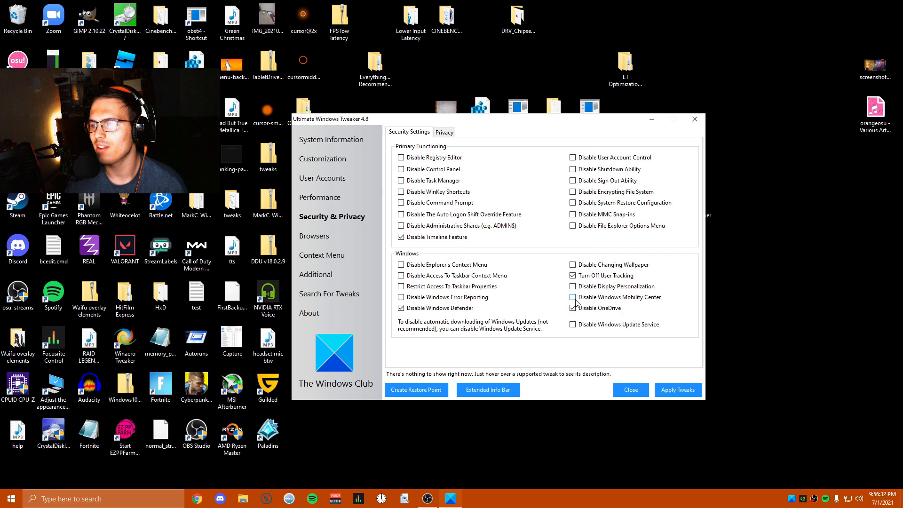
- Review the Privacy and Security Settings tweaks, then show the Internet Explorer browser tweaks
{"action": "left_click", "coordinate": [572, 307]}
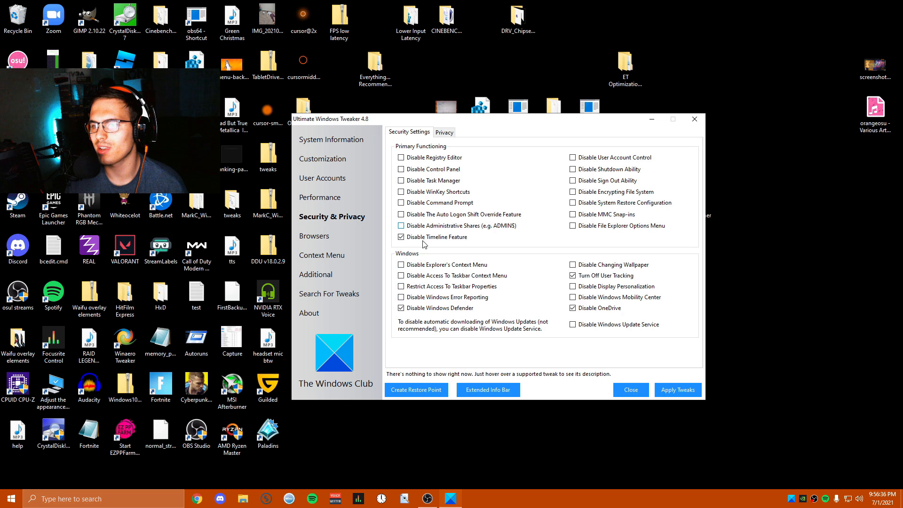
{"action": "left_click", "coordinate": [444, 132]}
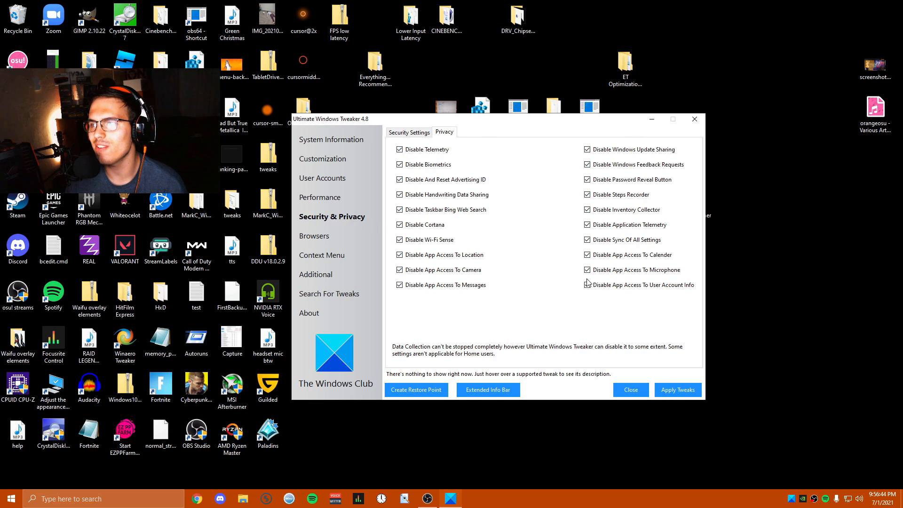
{"action": "mouse_move", "coordinate": [644, 338]}
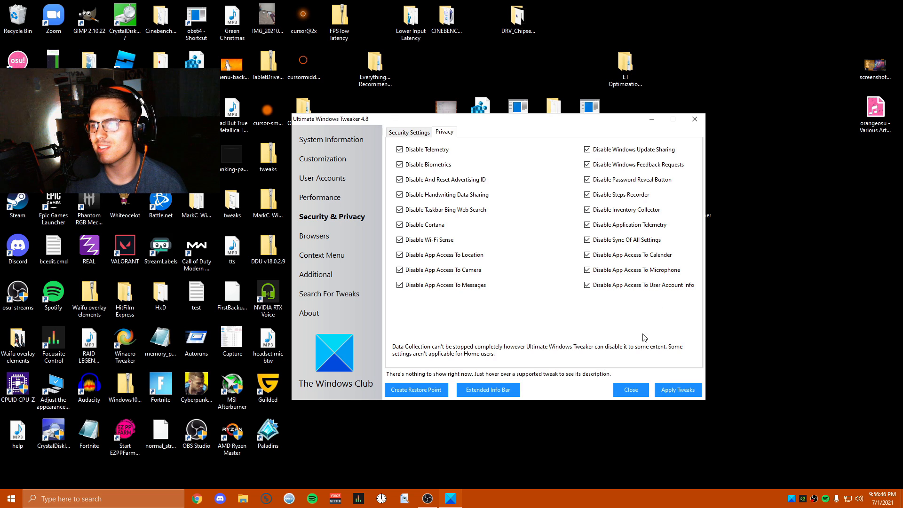
{"action": "left_click", "coordinate": [409, 132]}
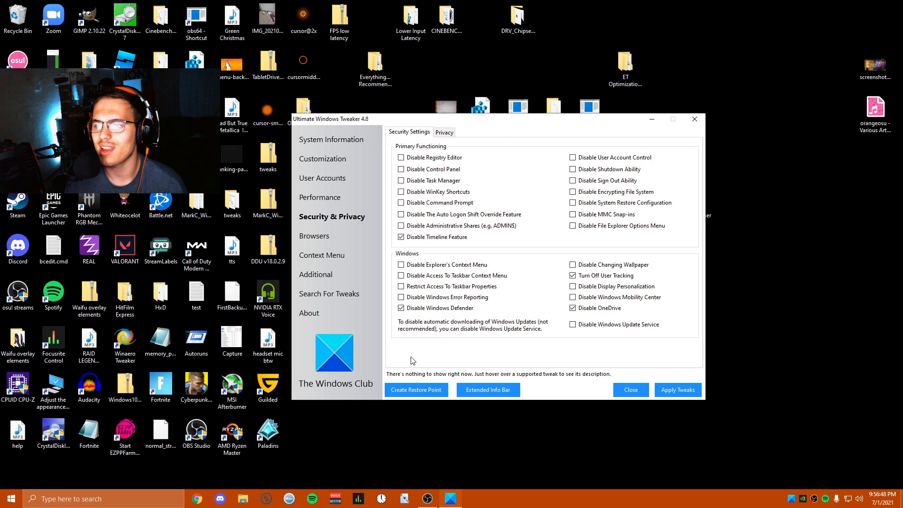
{"action": "mouse_move", "coordinate": [315, 235]}
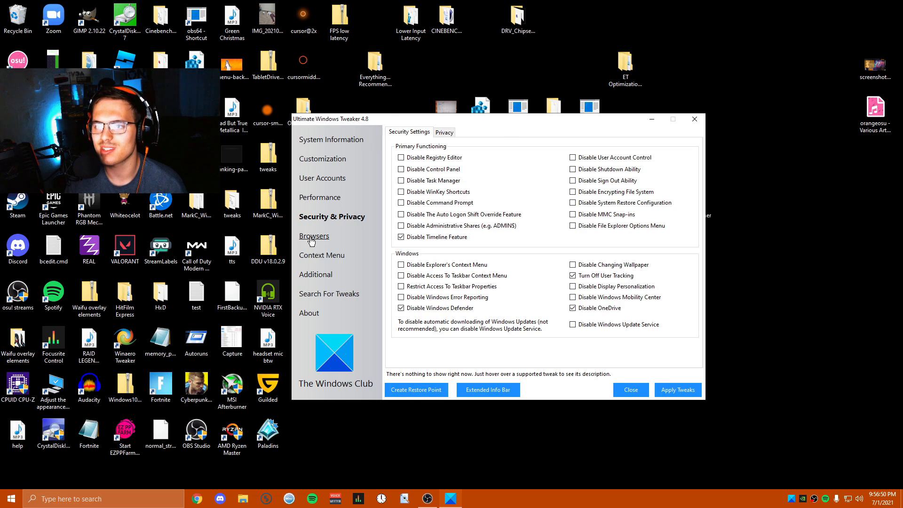
{"action": "left_click", "coordinate": [314, 235]}
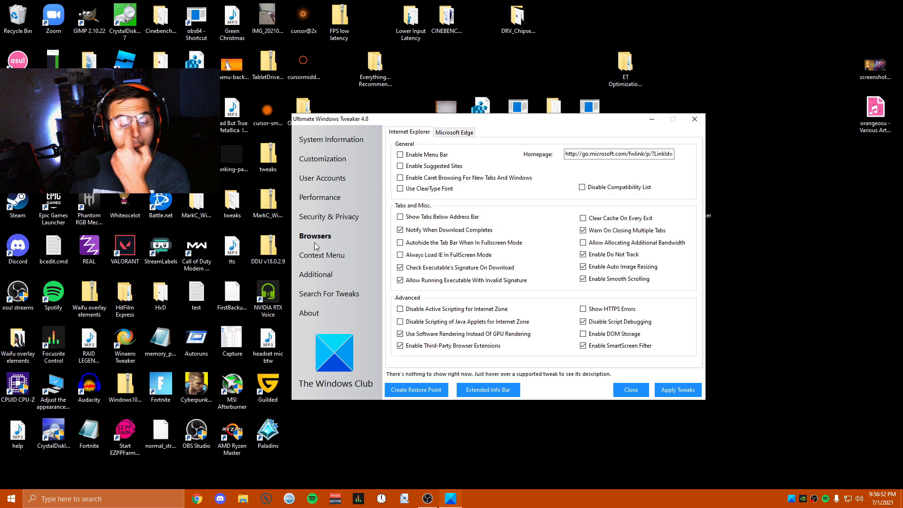
- Show the Additional page with network tweaks and recentre the tweaker window
{"action": "left_click", "coordinate": [317, 274]}
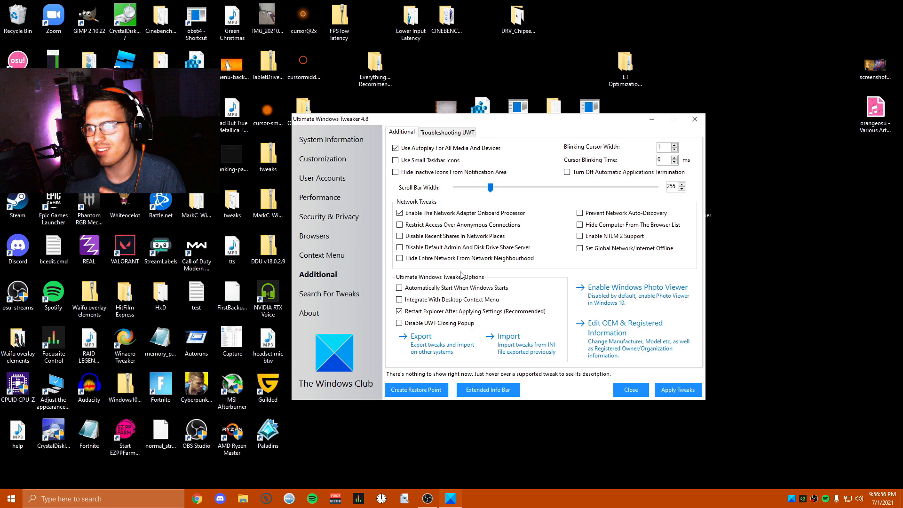
{"action": "mouse_move", "coordinate": [399, 213]}
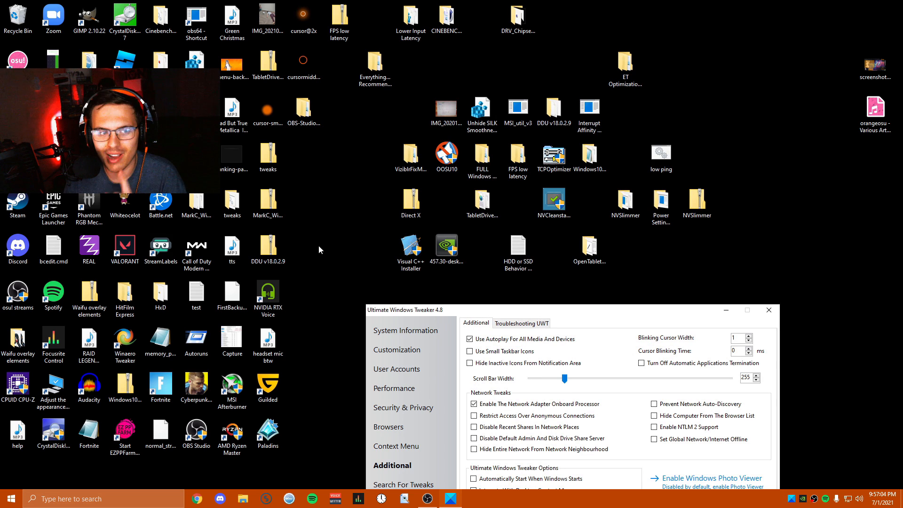
{"action": "left_click", "coordinate": [553, 155]}
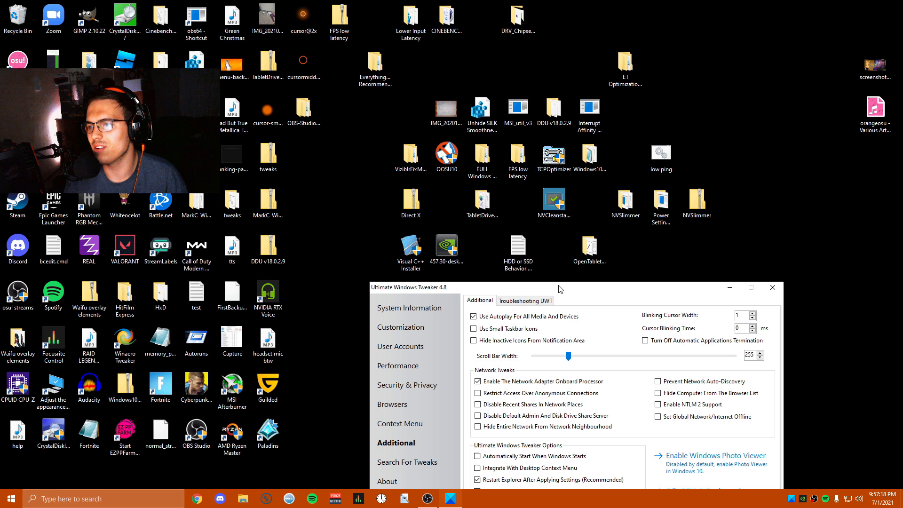
{"action": "left_click_drag", "start_coordinate": [562, 289], "coordinate": [538, 283]}
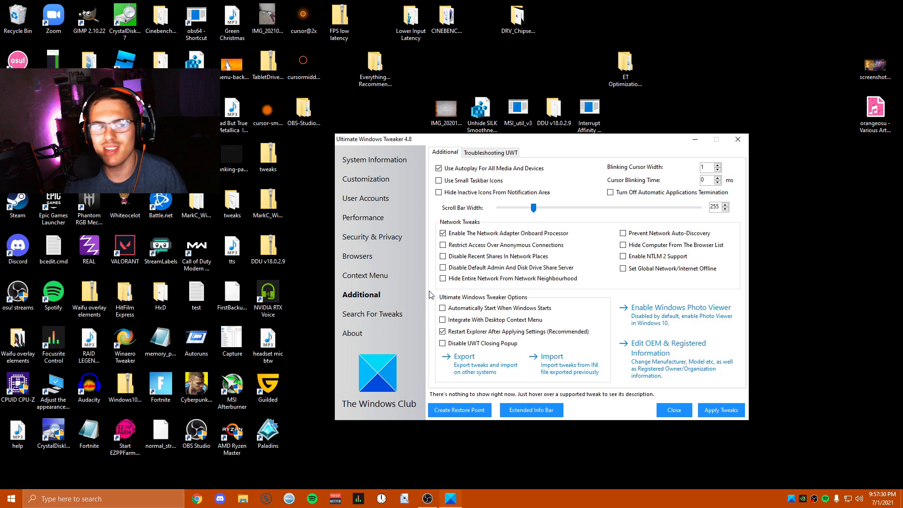
{"action": "left_click", "coordinate": [443, 233]}
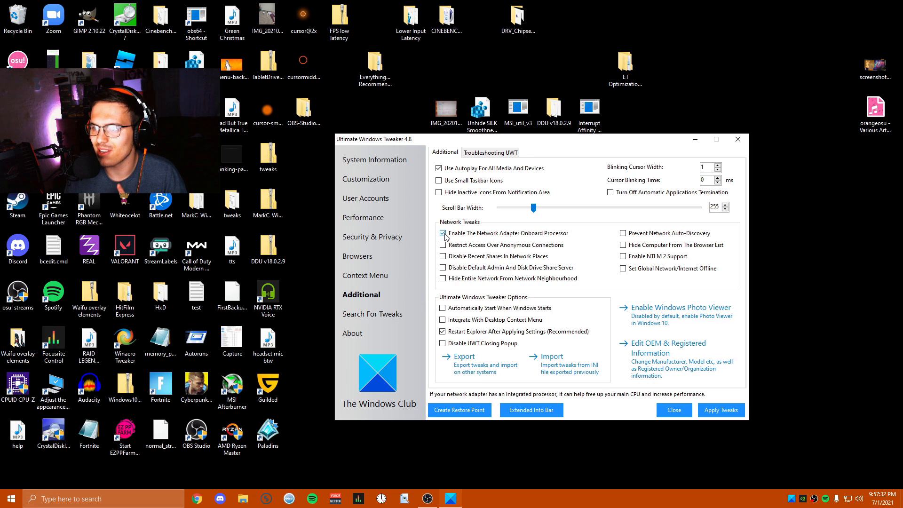
{"action": "left_click", "coordinate": [443, 233]}
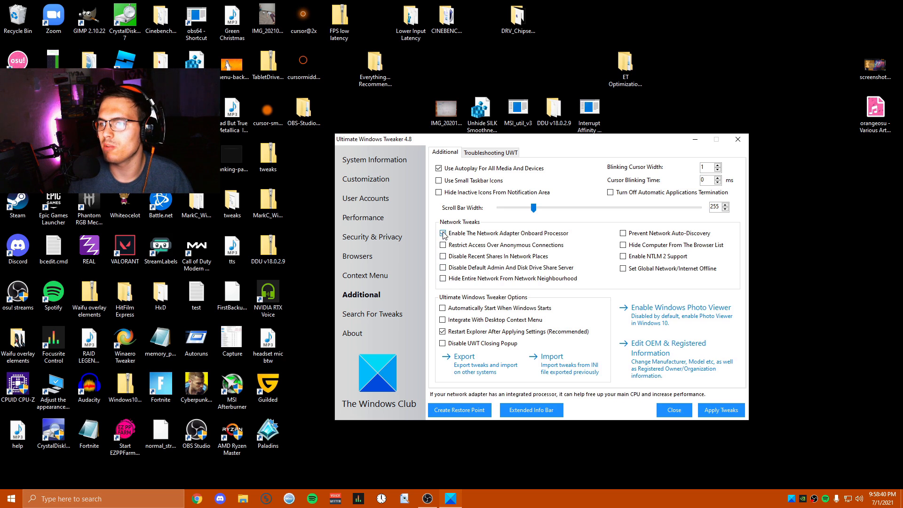
{"action": "left_click", "coordinate": [443, 234]}
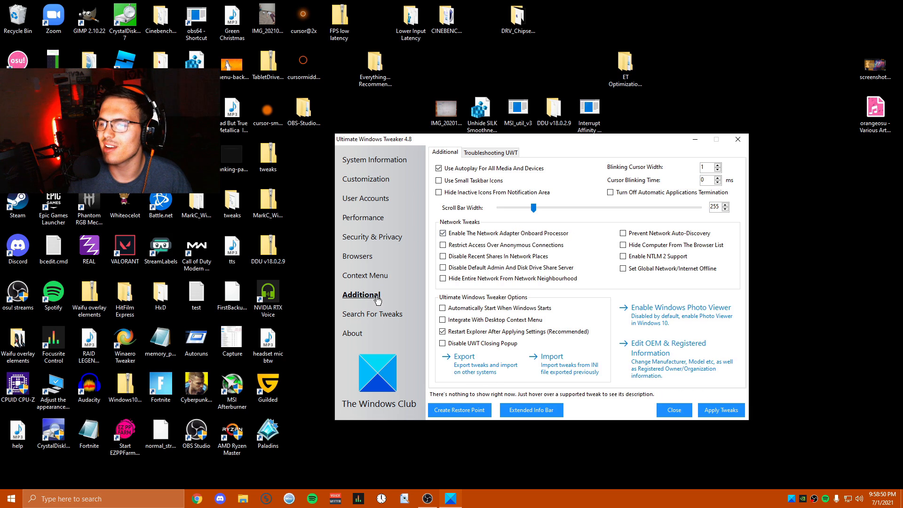
- Tick Disable App Access To Calender on the Privacy tab, confirm all privacy tweaks ticked, then show Additional
{"action": "left_click", "coordinate": [363, 217]}
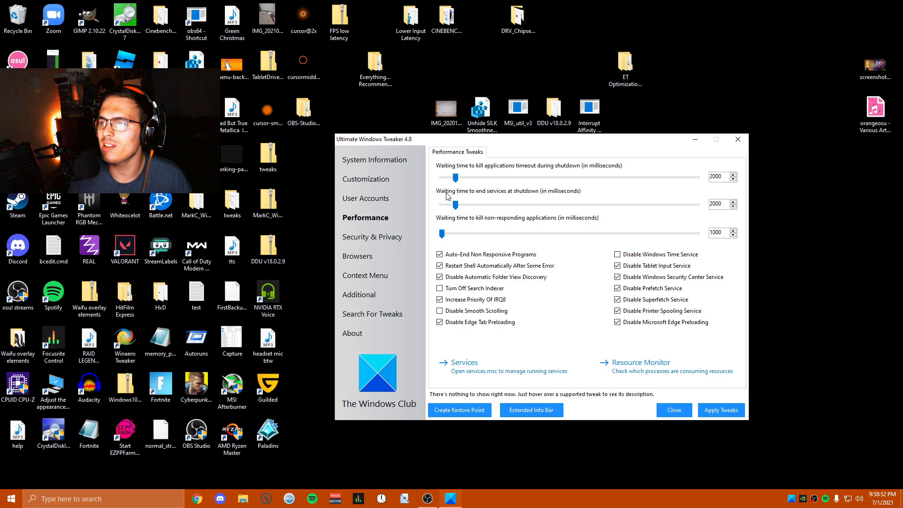
{"action": "left_click", "coordinate": [373, 237]}
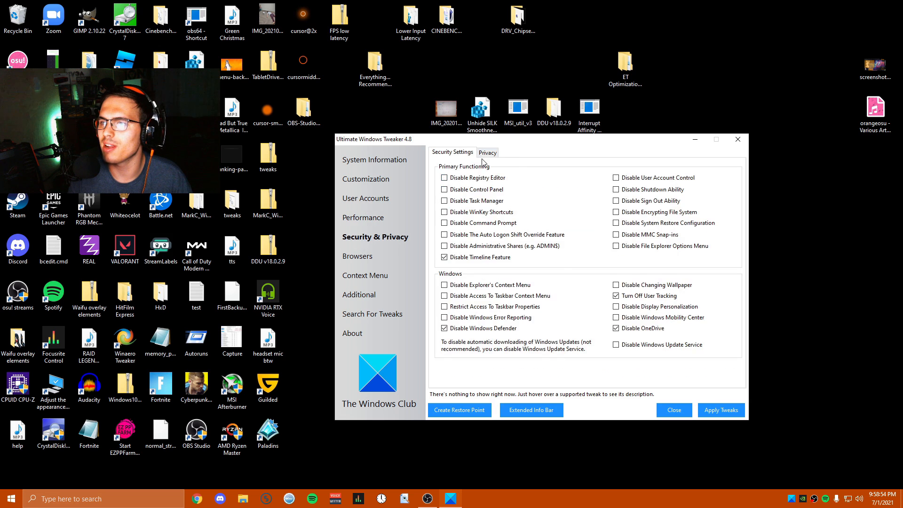
{"action": "left_click", "coordinate": [487, 152]}
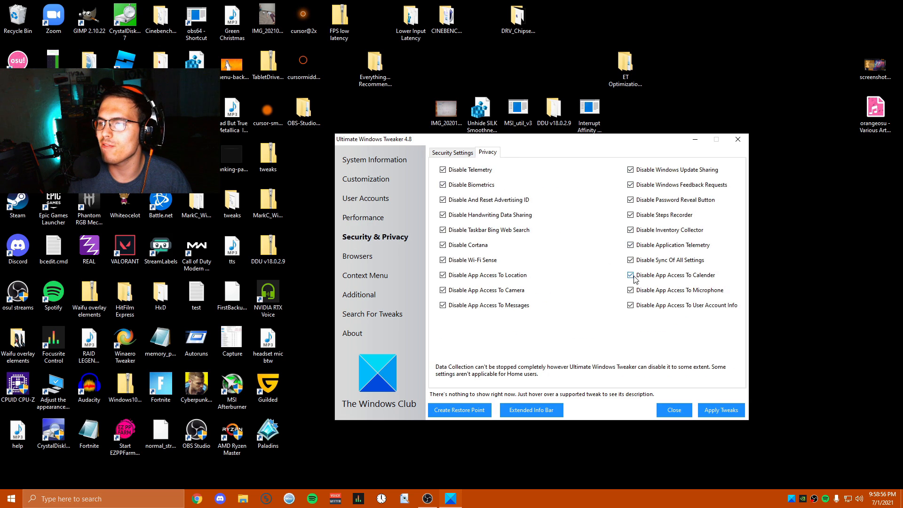
{"action": "left_click", "coordinate": [452, 152]}
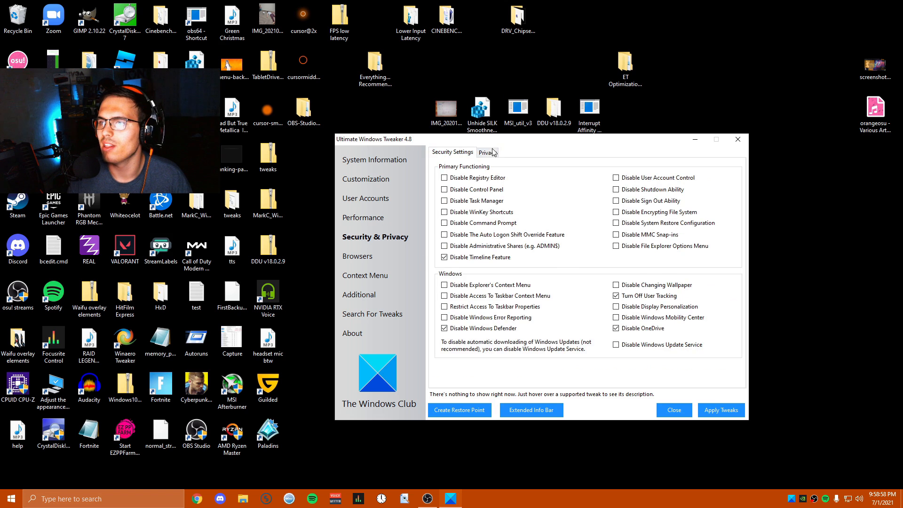
{"action": "left_click", "coordinate": [487, 153]}
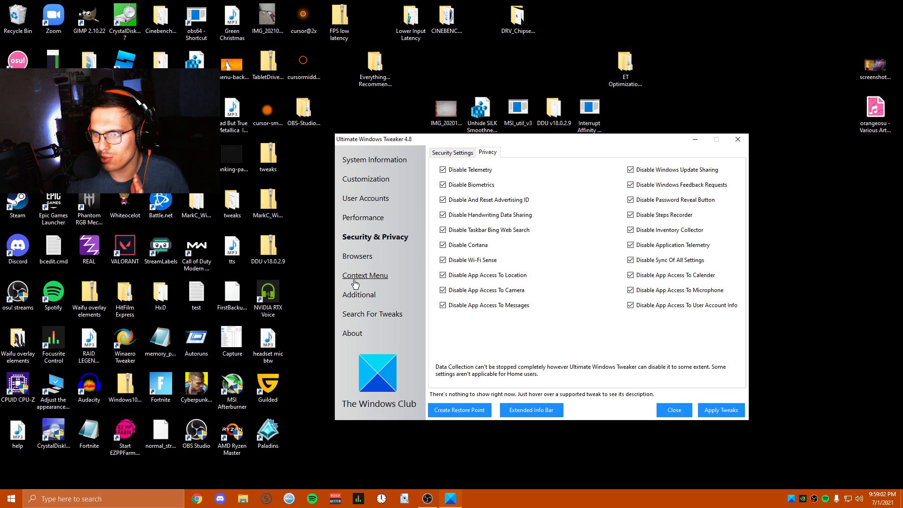
{"action": "left_click", "coordinate": [359, 295]}
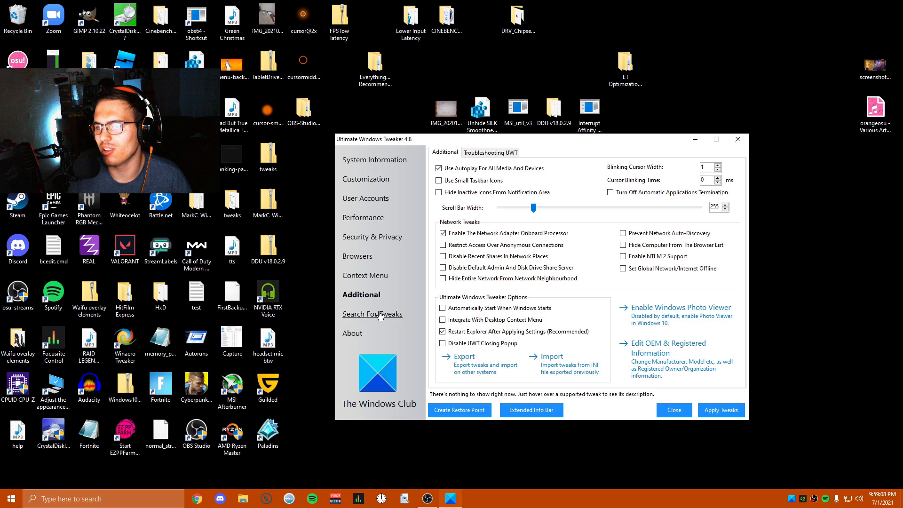
{"action": "left_click", "coordinate": [373, 314]}
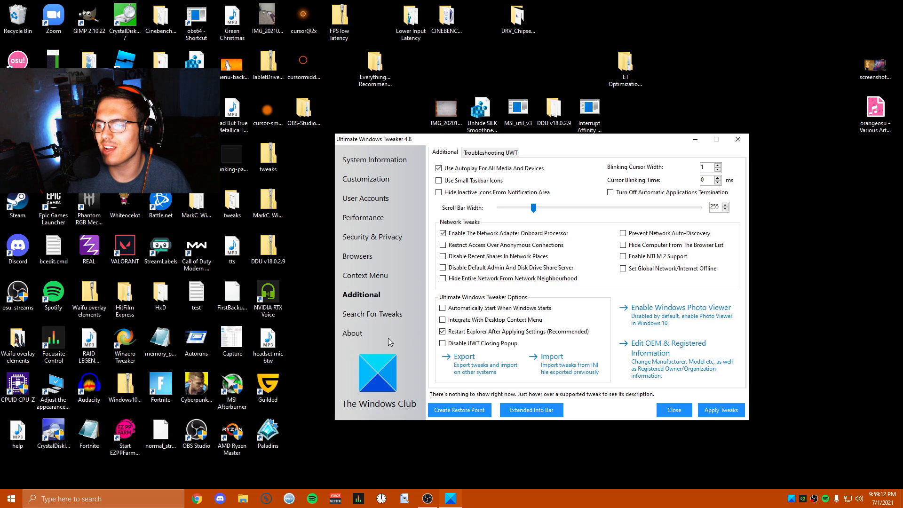
{"action": "left_click", "coordinate": [373, 313]}
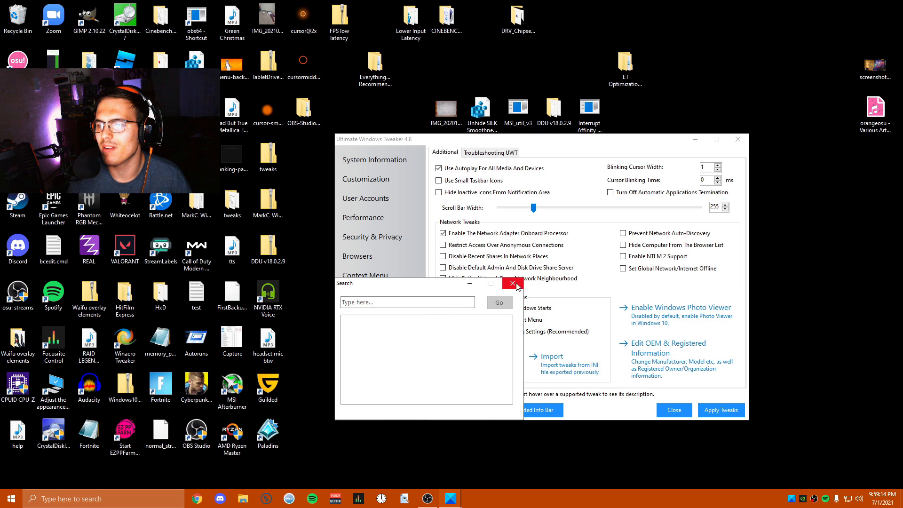
{"action": "left_click", "coordinate": [511, 283]}
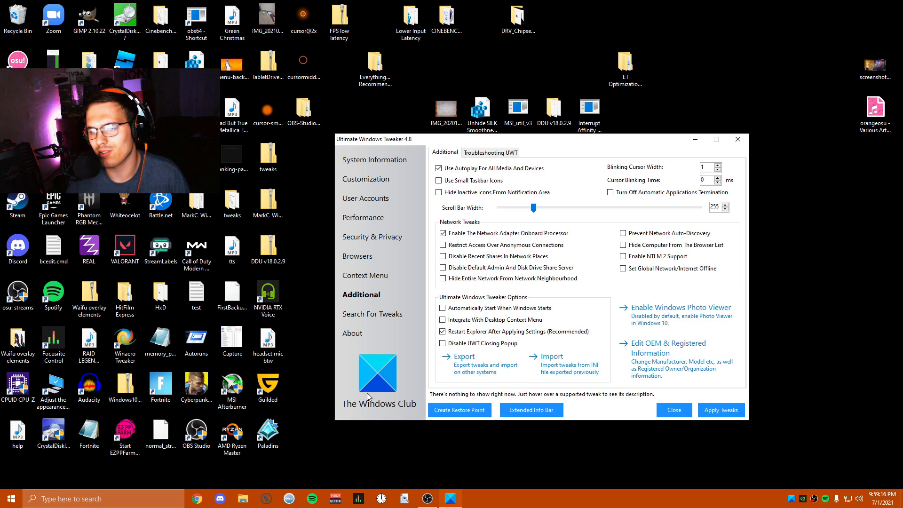
{"action": "left_click", "coordinate": [442, 331]}
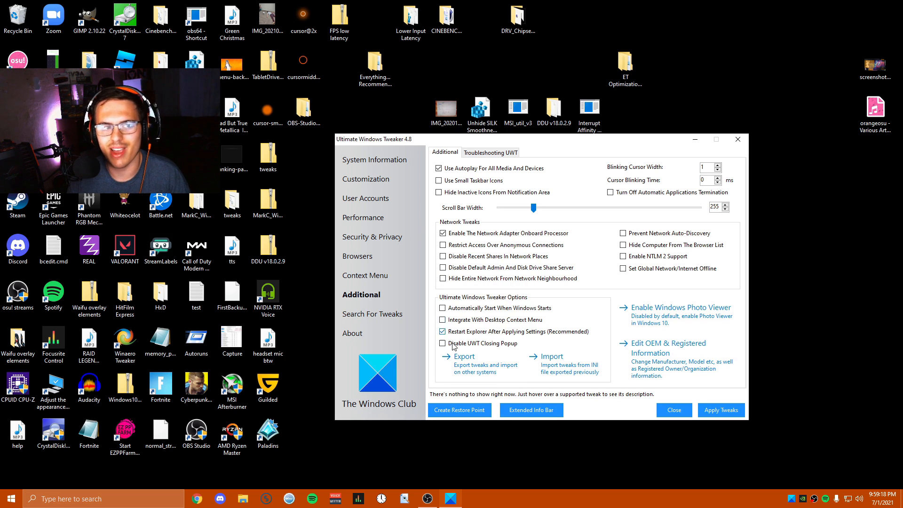
{"action": "left_click", "coordinate": [377, 160]}
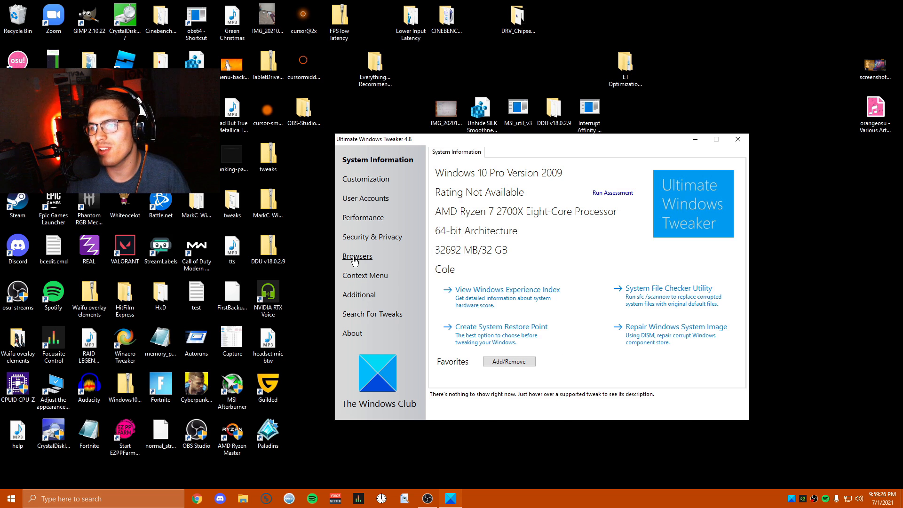
{"action": "left_click", "coordinate": [365, 276]}
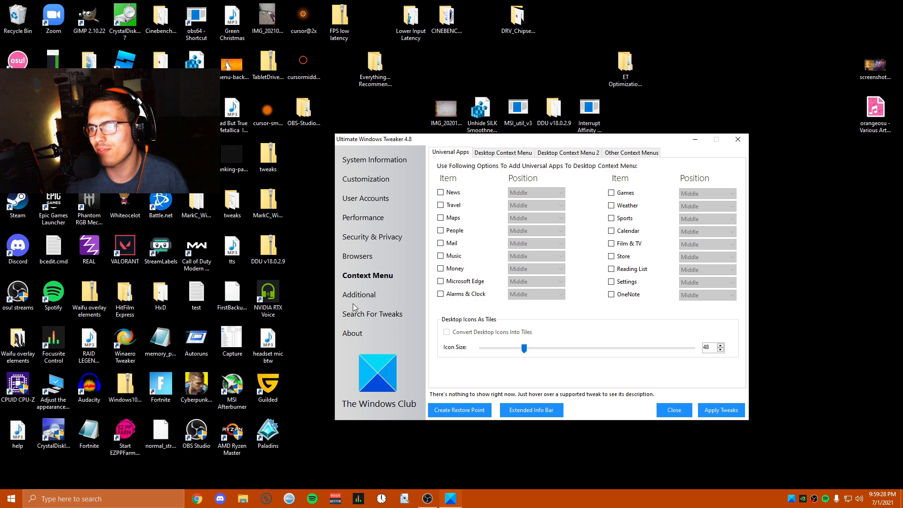
{"action": "left_click", "coordinate": [359, 294]}
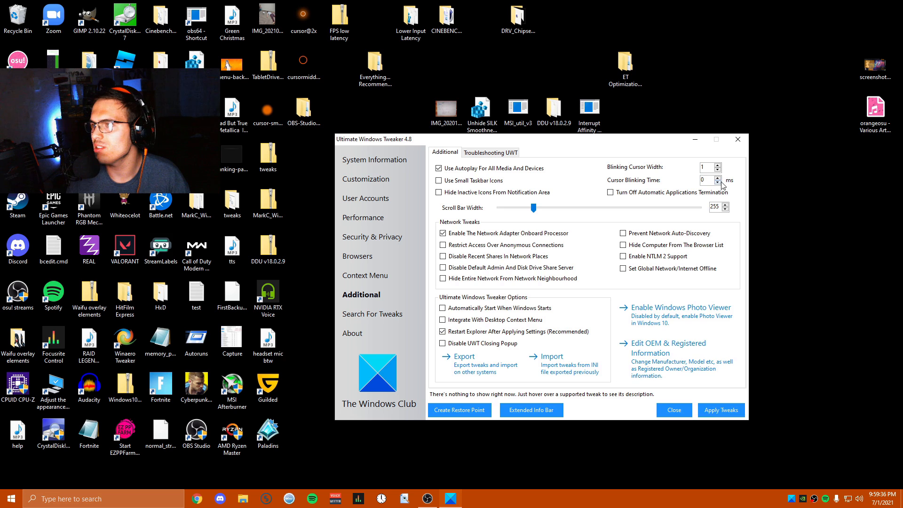
{"action": "left_click", "coordinate": [8, 499]}
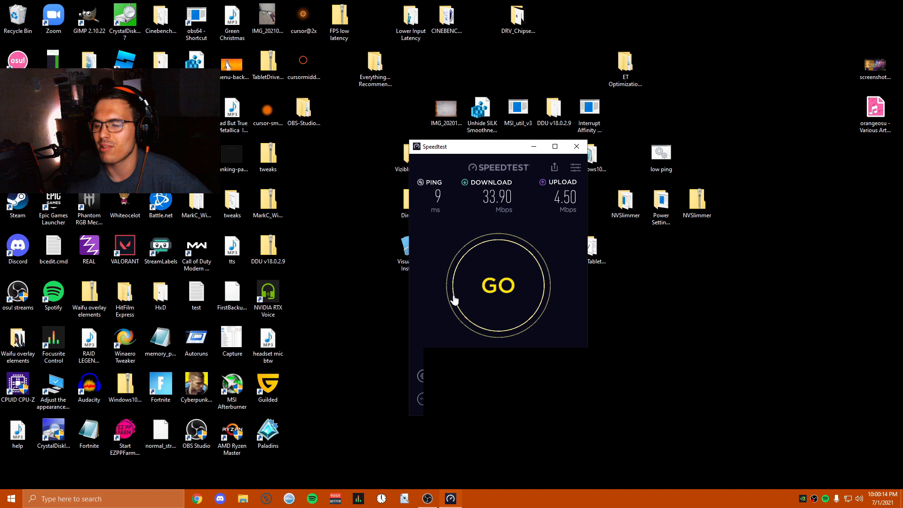
{"action": "mouse_move", "coordinate": [592, 248]}
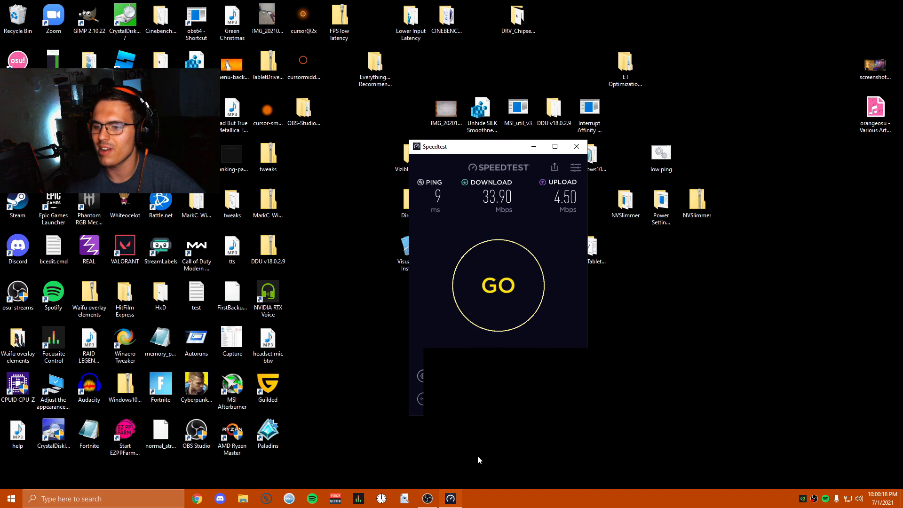
- Close Speedtest after the 33.90/4.50 Mbps result and launch LatencyMon from the desktop
{"action": "left_click", "coordinate": [576, 147]}
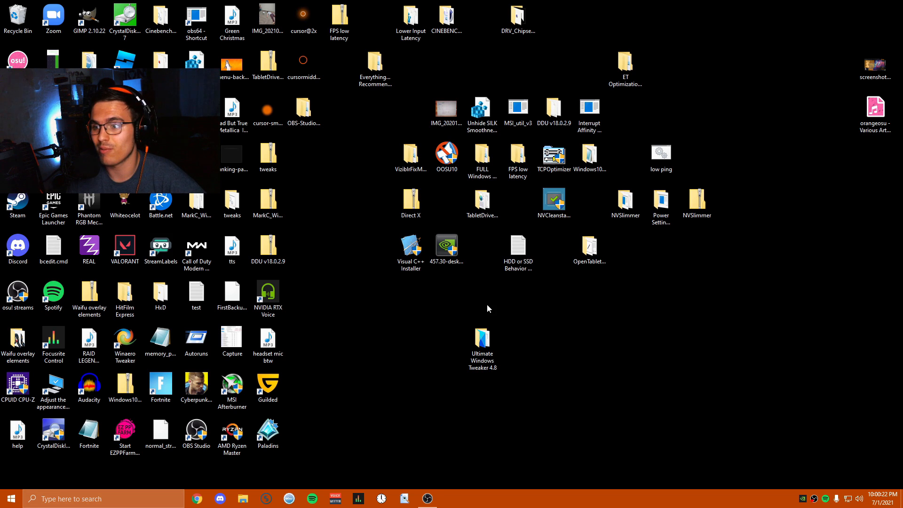
{"action": "mouse_move", "coordinate": [597, 306]}
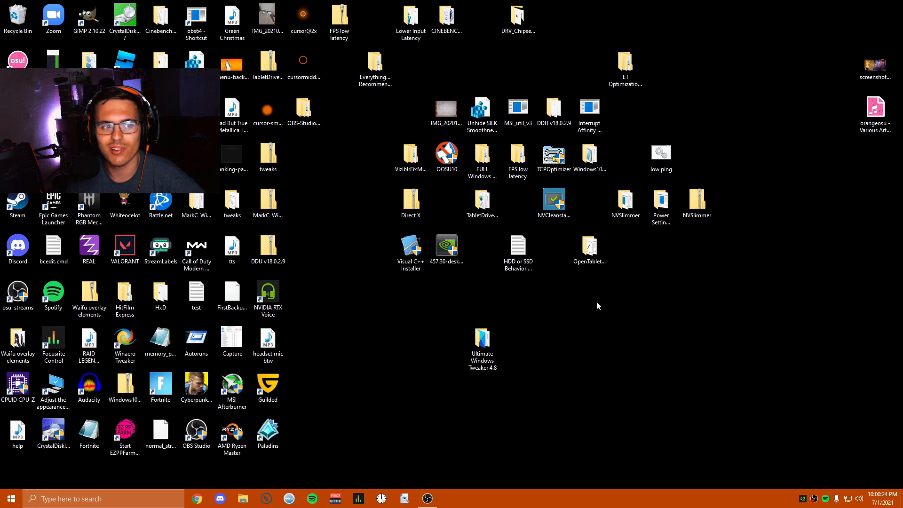
{"action": "mouse_move", "coordinate": [626, 308]}
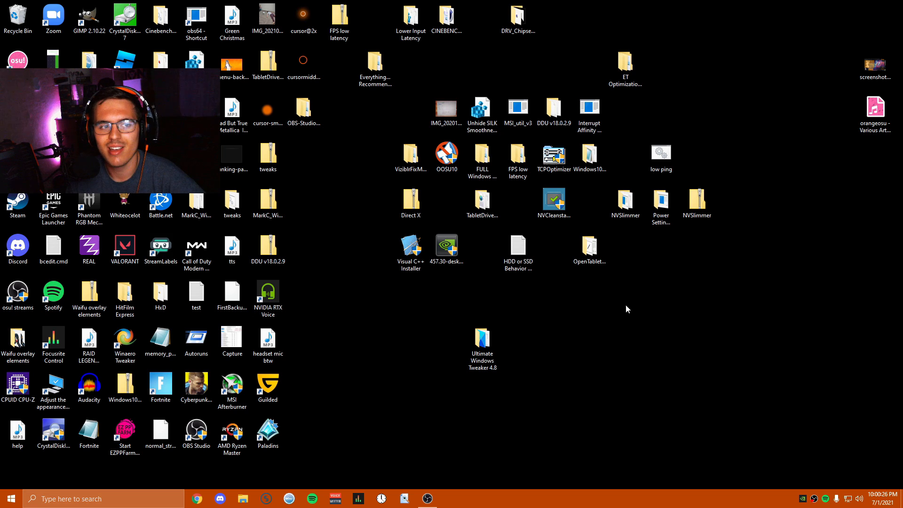
{"action": "mouse_move", "coordinate": [443, 299]}
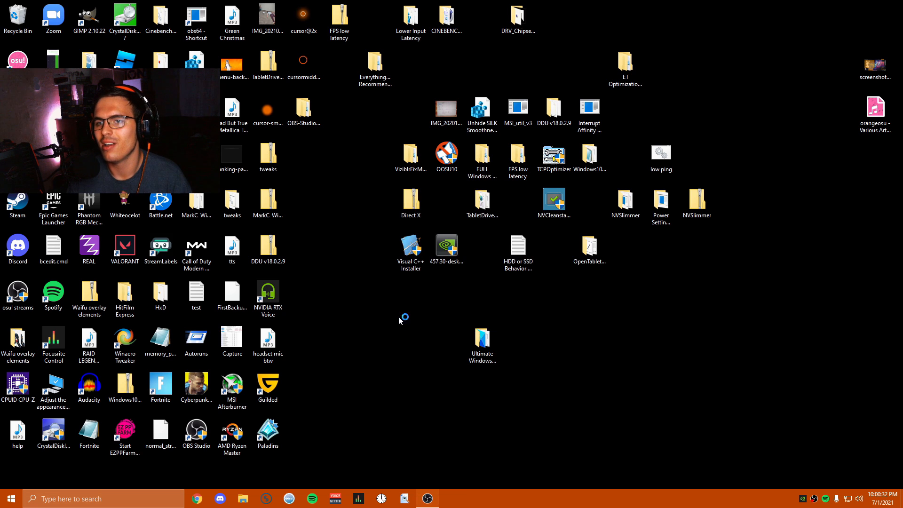
{"action": "left_click", "coordinate": [404, 499]}
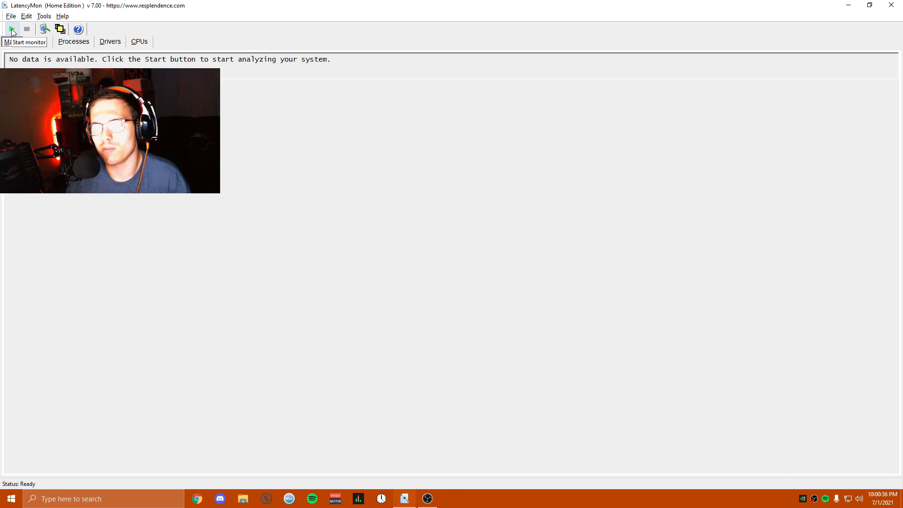
- Start LatencyMon monitoring; system rated suitable for real-time audio at 77.0 µs highest latency
{"action": "left_click", "coordinate": [11, 29]}
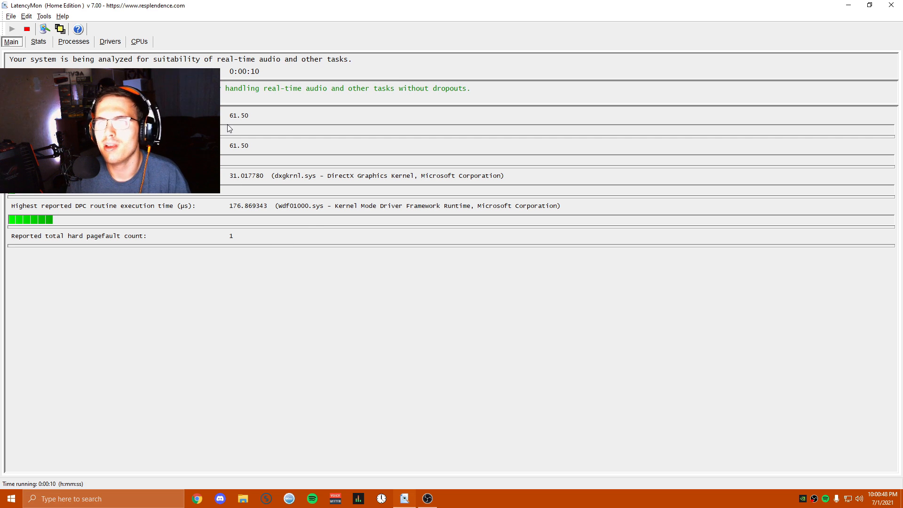
{"action": "mouse_move", "coordinate": [160, 394]}
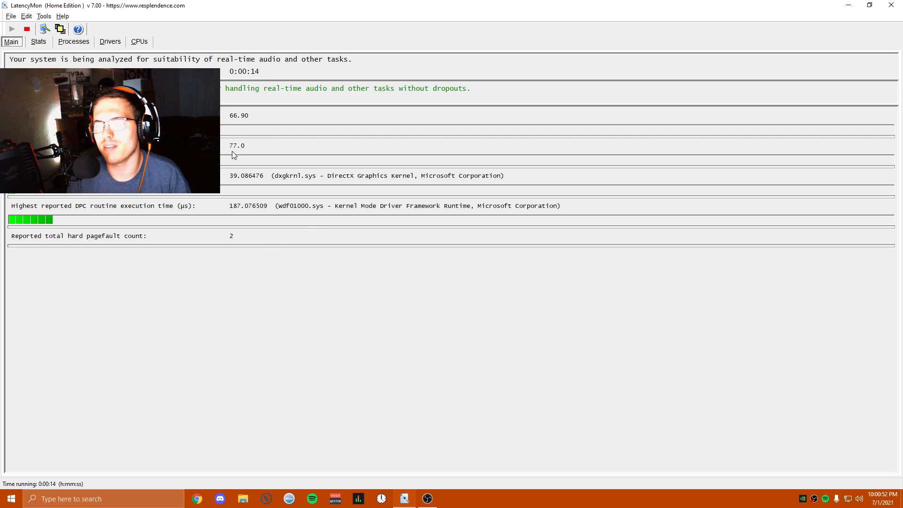
{"action": "mouse_move", "coordinate": [402, 54]}
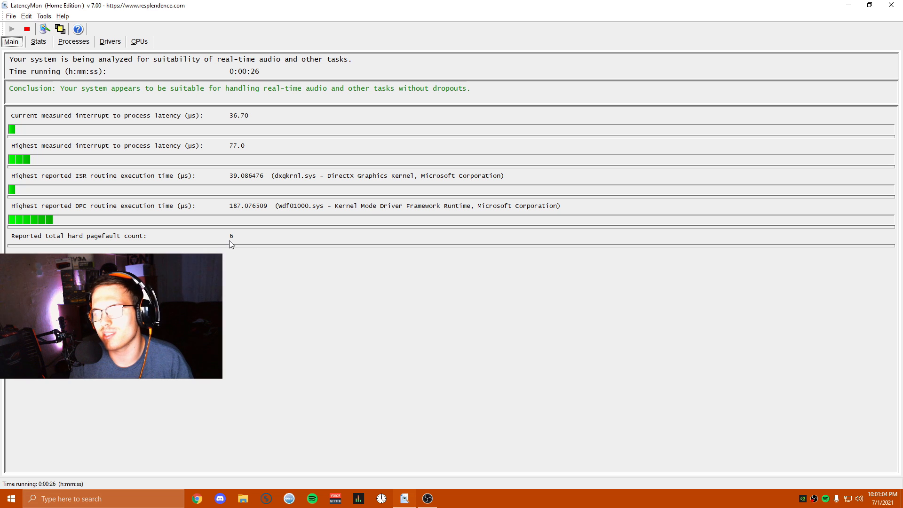
- Check LatencyMon's Processes list, then return to the Main summary showing 91.0 µs highest latency
{"action": "left_click", "coordinate": [73, 41]}
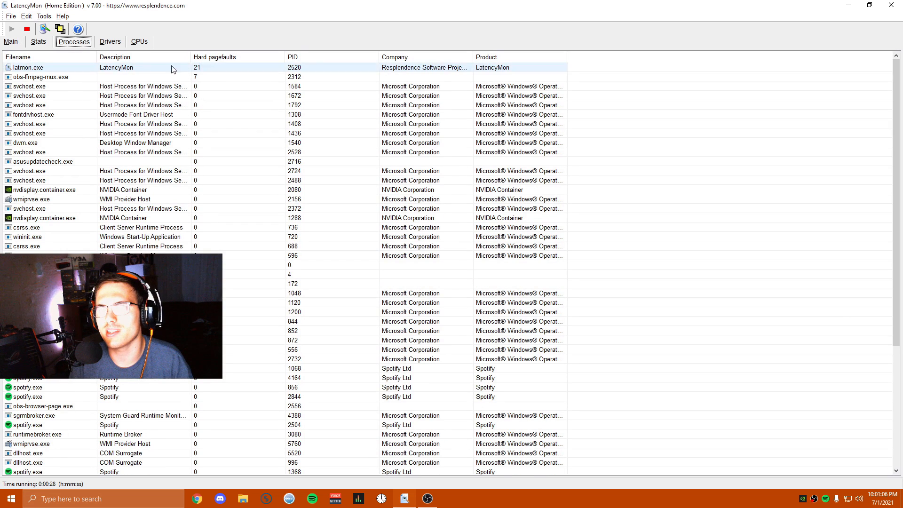
{"action": "left_click", "coordinate": [10, 40]}
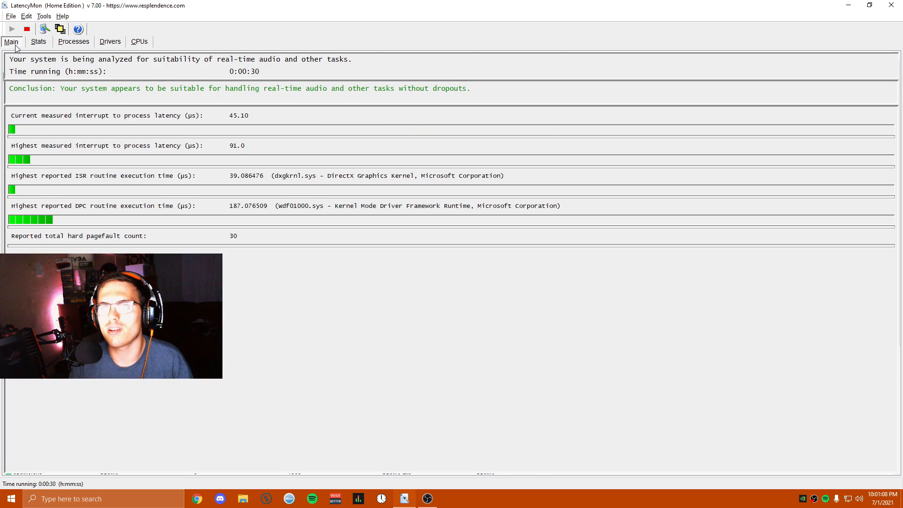
{"action": "mouse_move", "coordinate": [221, 141]}
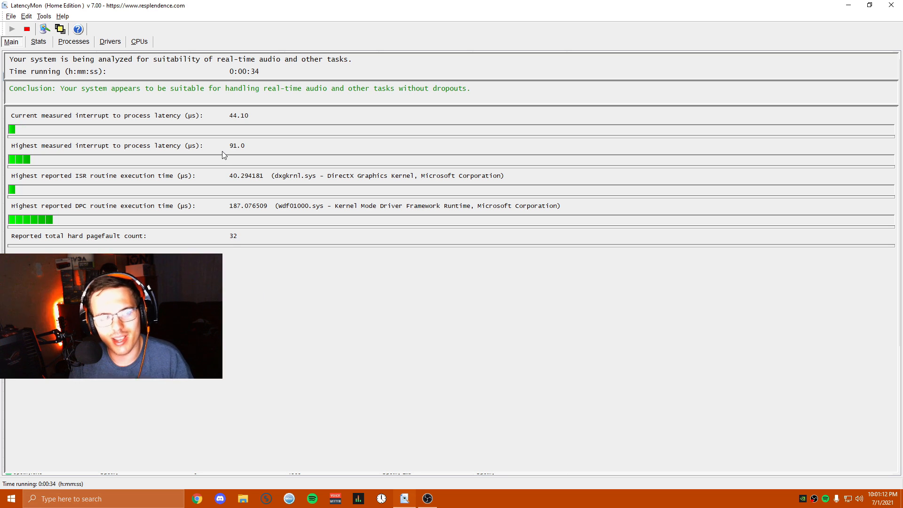
{"action": "mouse_move", "coordinate": [255, 142]}
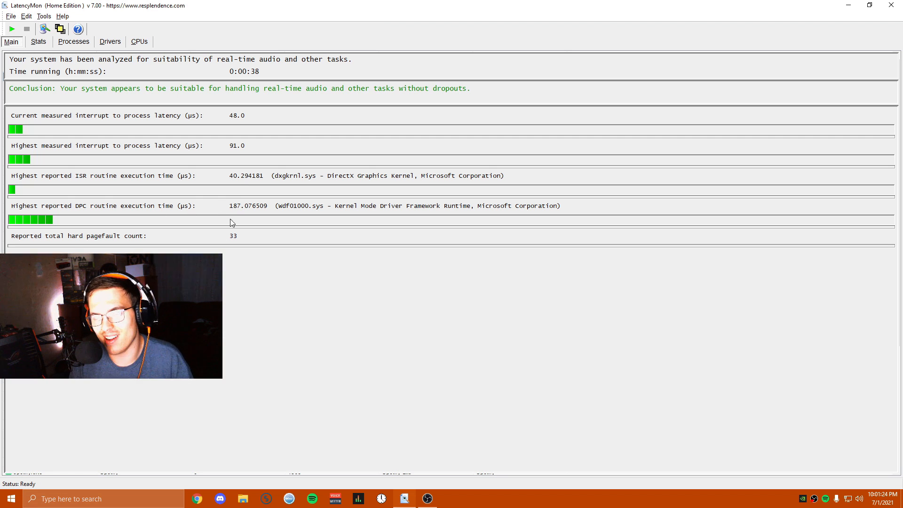
{"action": "mouse_move", "coordinate": [210, 220]}
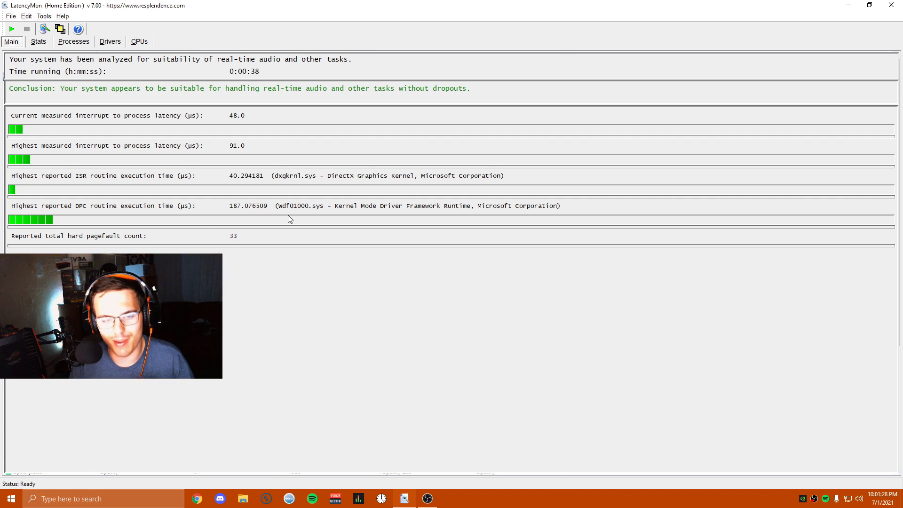
{"action": "mouse_move", "coordinate": [192, 221]}
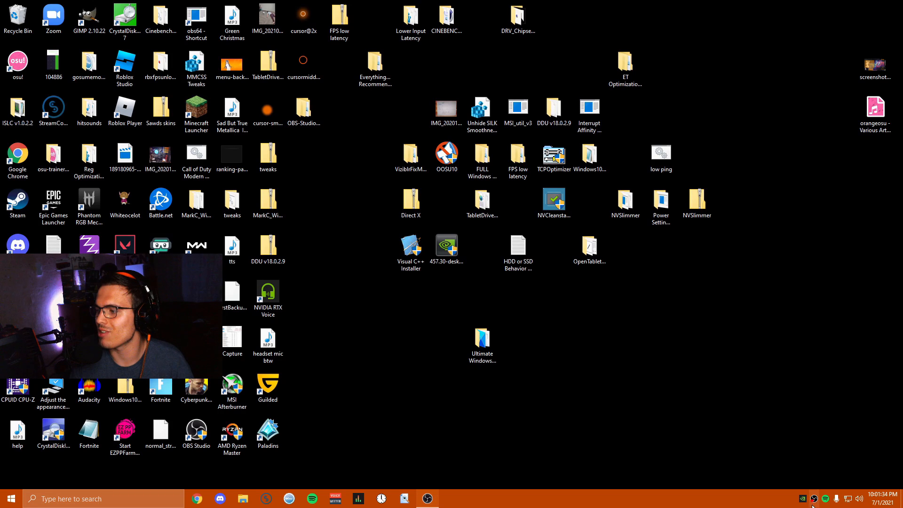
- Bring up NVIDIA Control Panel from the tray to see Game Ready driver 471.11
{"action": "left_click", "coordinate": [410, 199]}
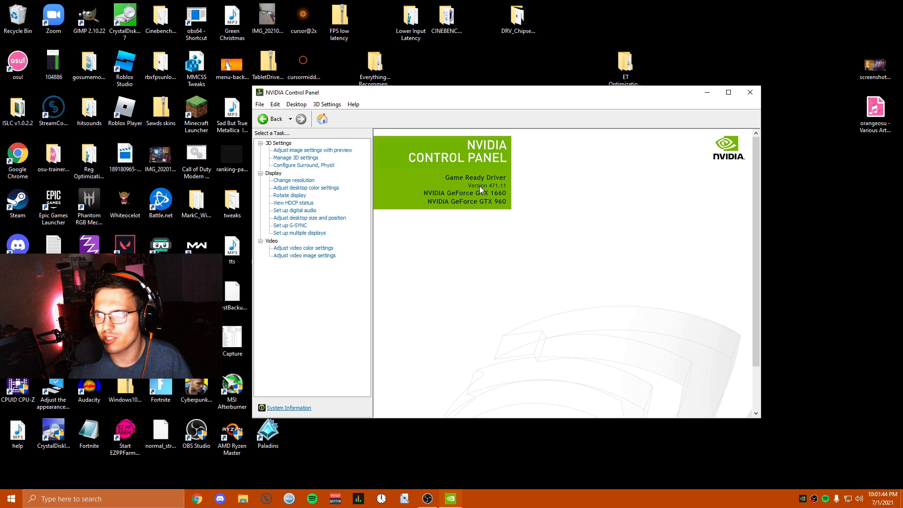
{"action": "mouse_move", "coordinate": [487, 202]}
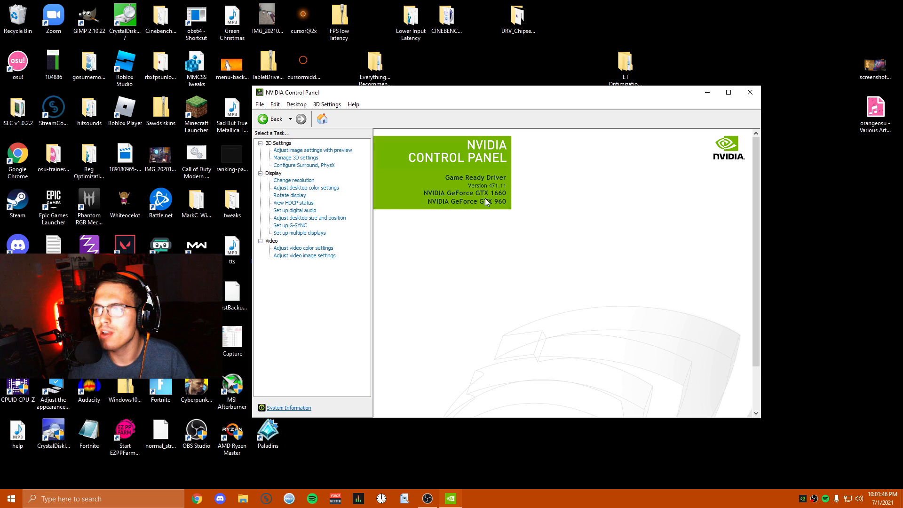
{"action": "mouse_move", "coordinate": [477, 199]}
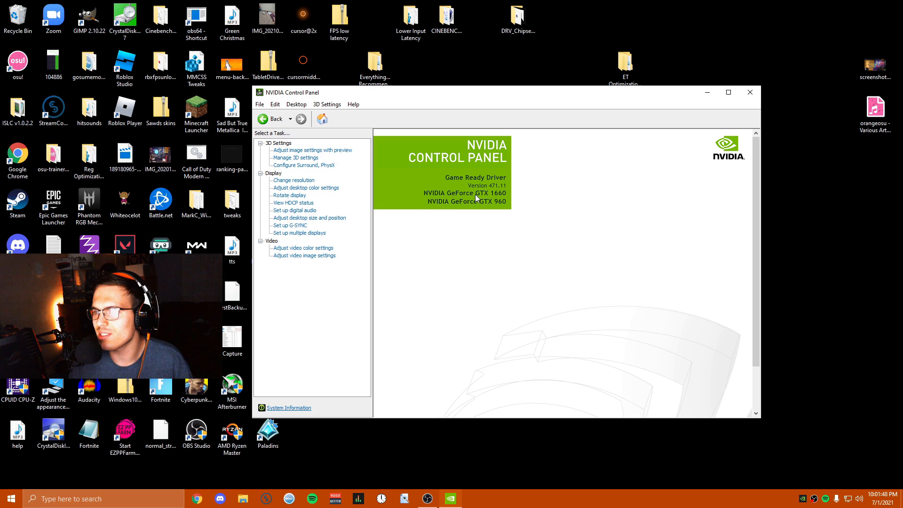